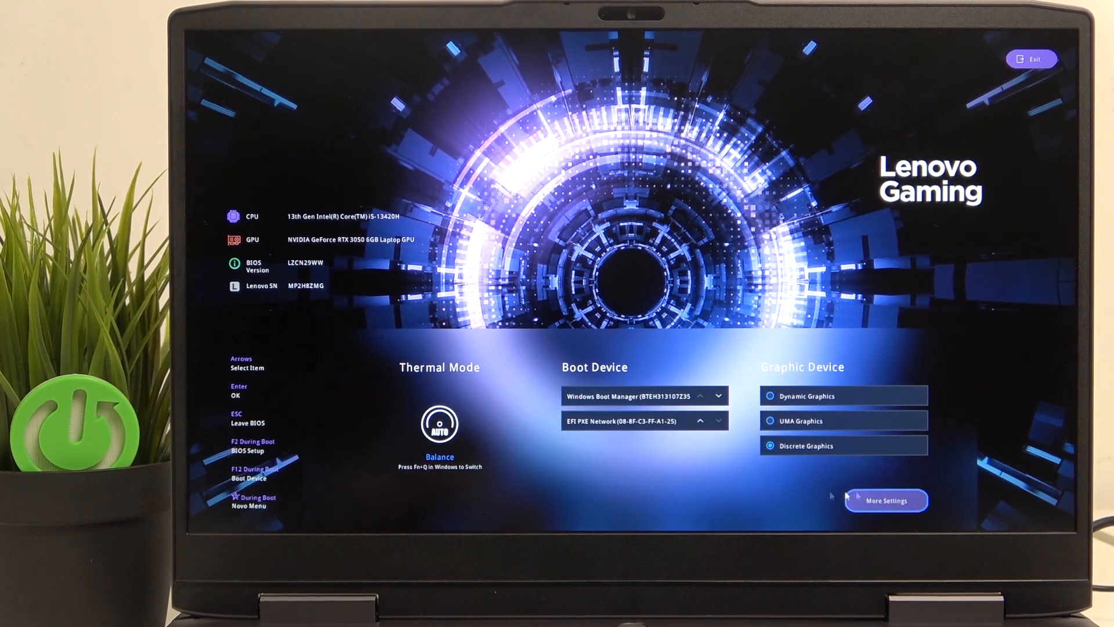
Step: Enter More Settings and go to the Configuration page of the advanced BIOS settings
{"action": "left_click", "coordinate": [886, 501]}
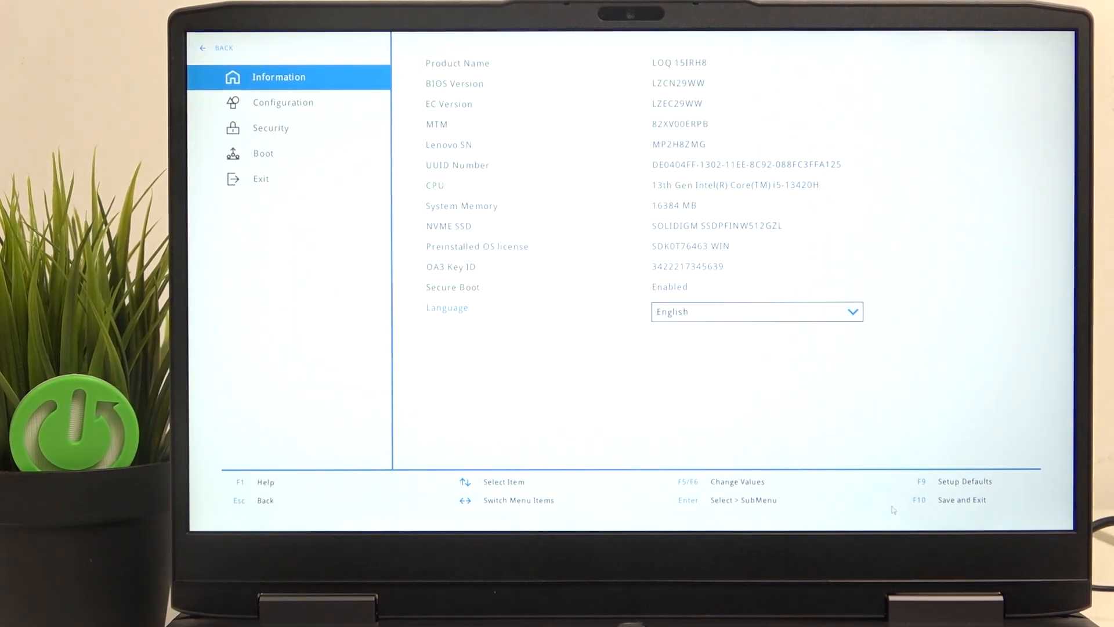
{"action": "left_click", "coordinate": [282, 102]}
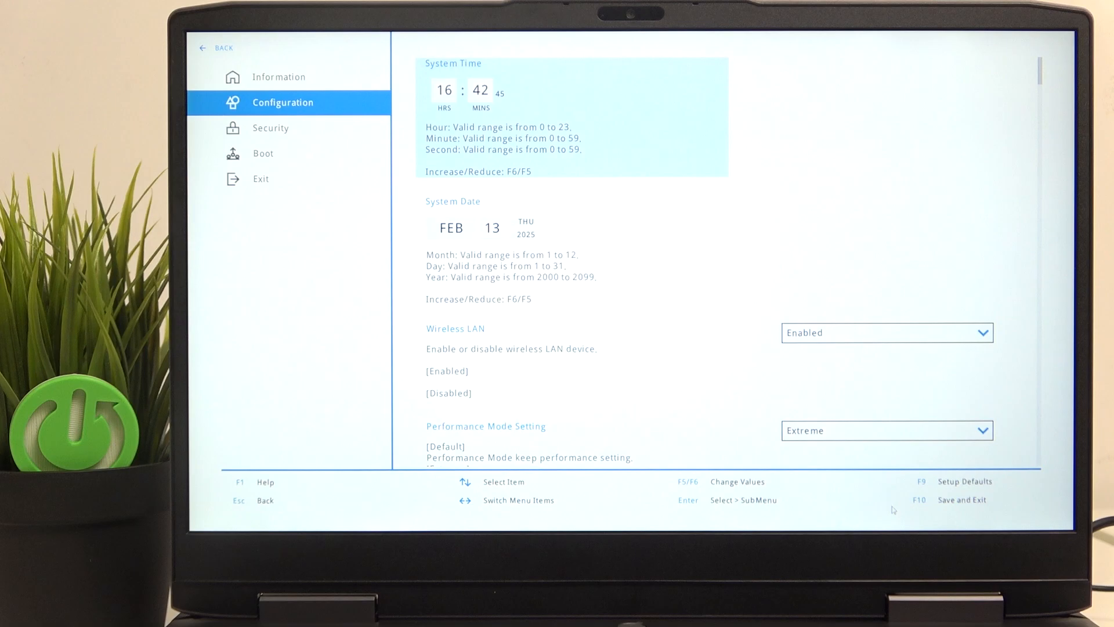
Step: Choose Disable Built-in Battery and confirm powering the system down
{"action": "scroll", "scroll_direction": "down", "scroll_amount": 3}
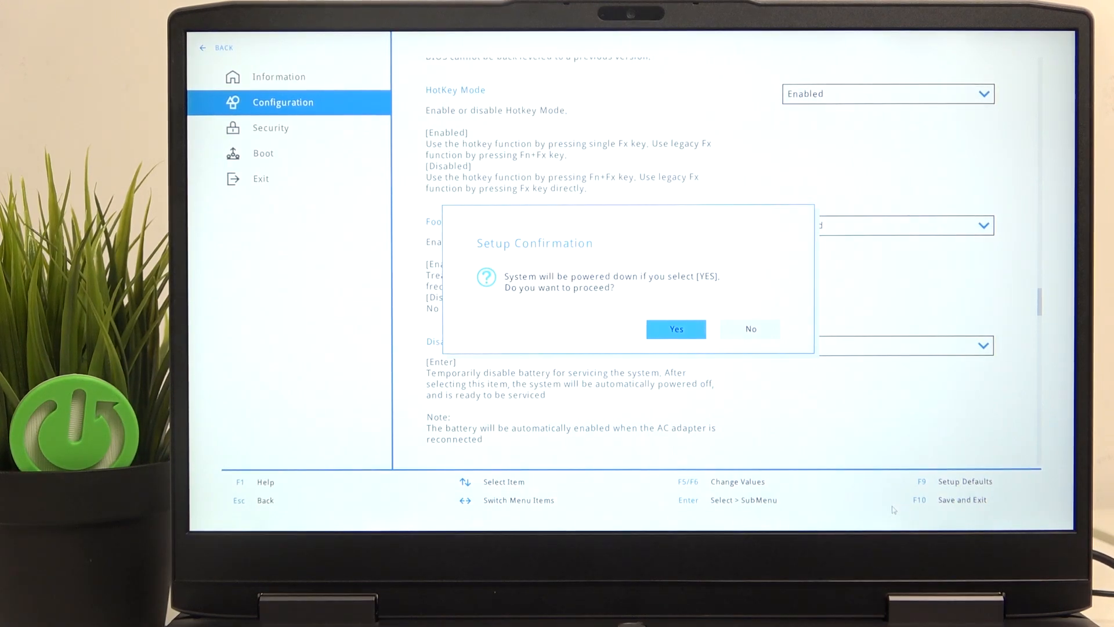
{"action": "left_click", "coordinate": [675, 330]}
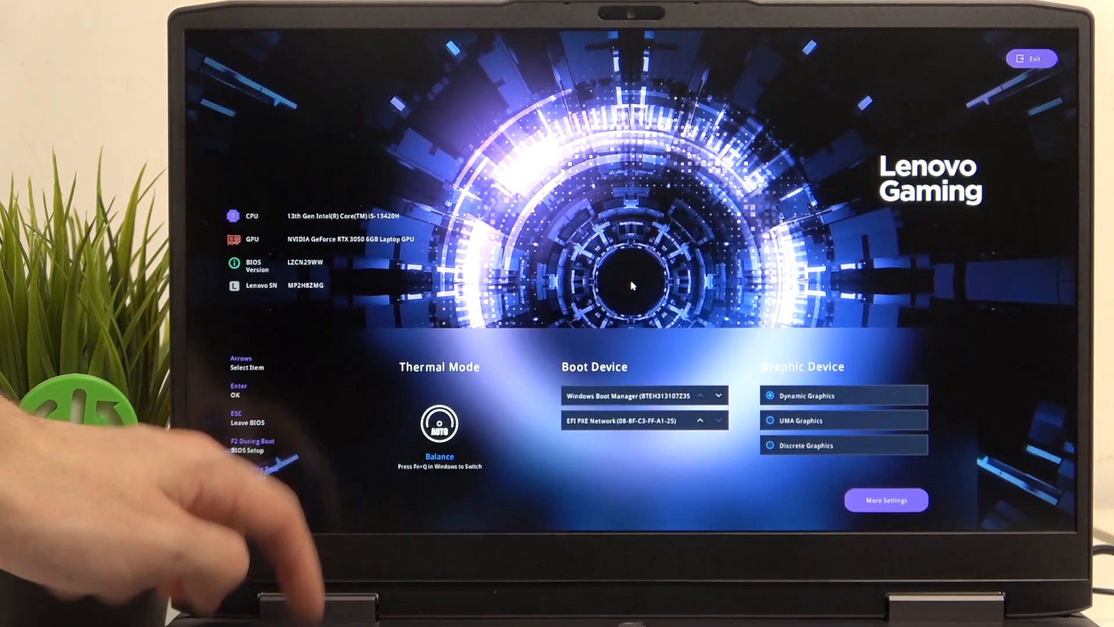